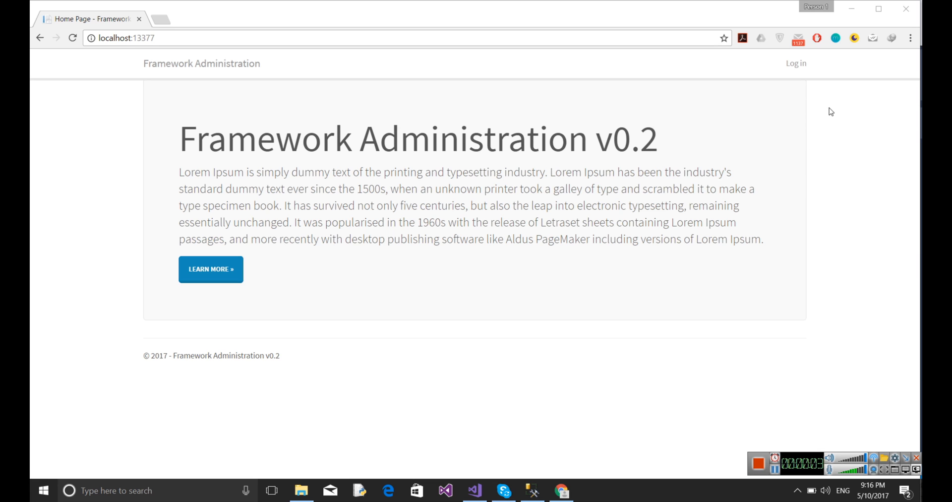
pyautogui.moveTo(616, 74)
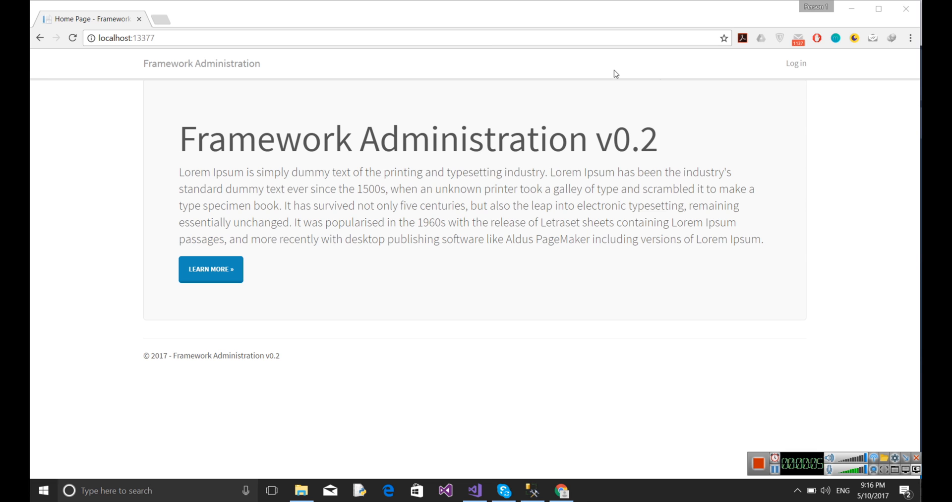
# Go to /users to view Application Users, listing one enabled account
pyautogui.click(143, 38)
pyautogui.write('/users')
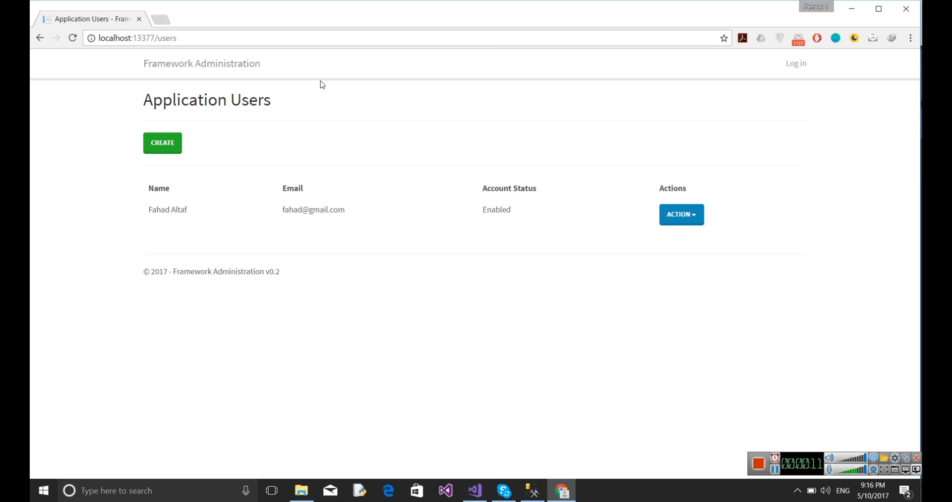
pyautogui.moveTo(349, 263)
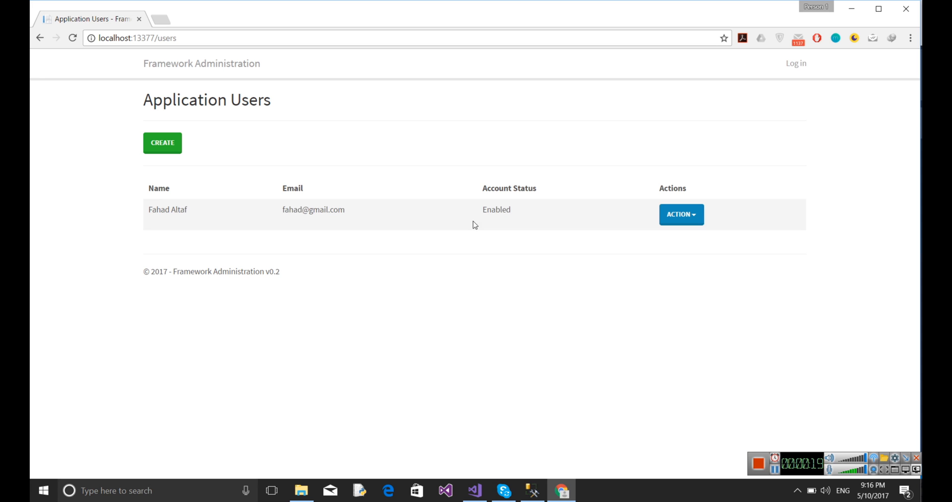
pyautogui.click(681, 214)
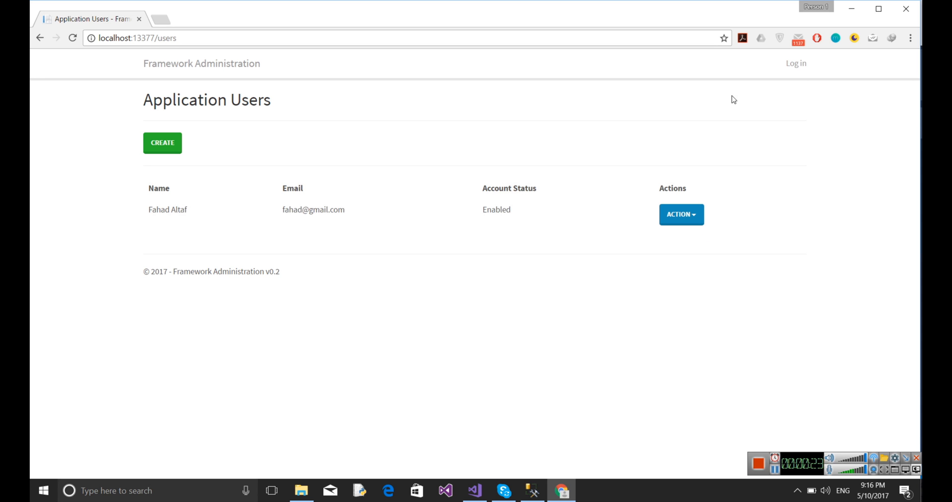
# Log in with the account's email and password
pyautogui.click(796, 62)
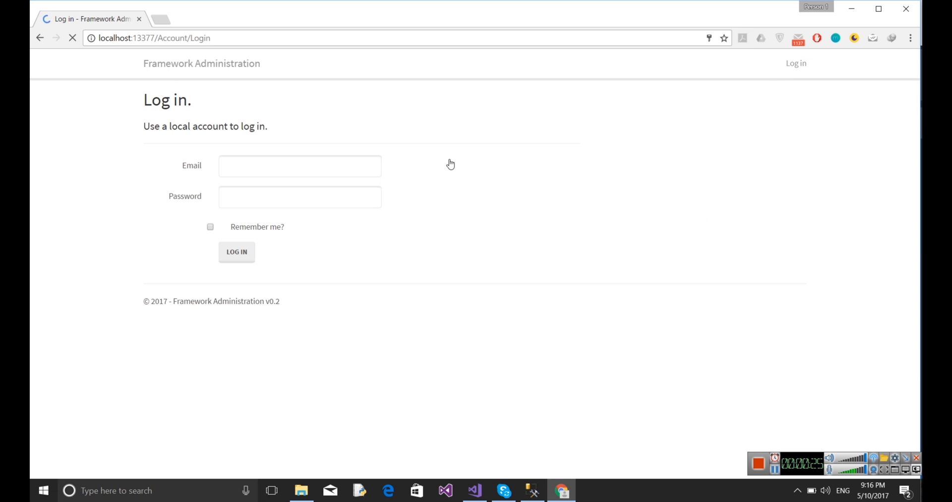
pyautogui.click(236, 253)
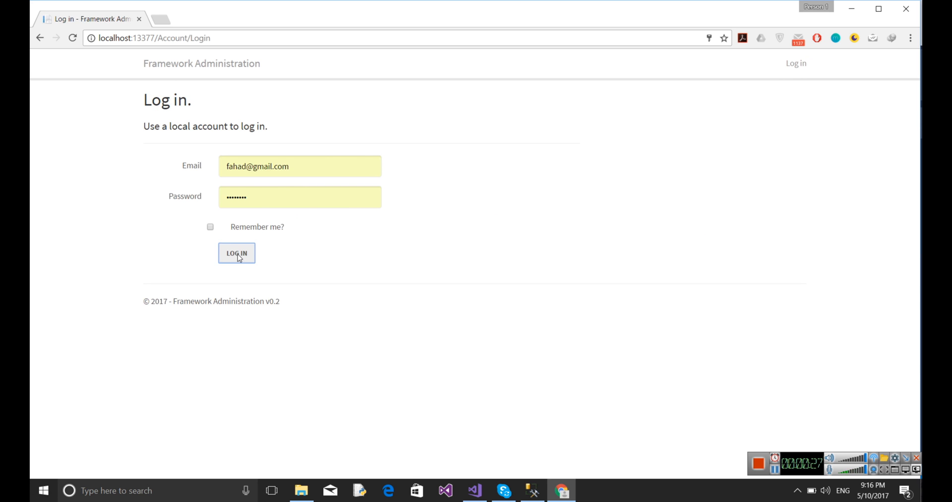
pyautogui.click(236, 253)
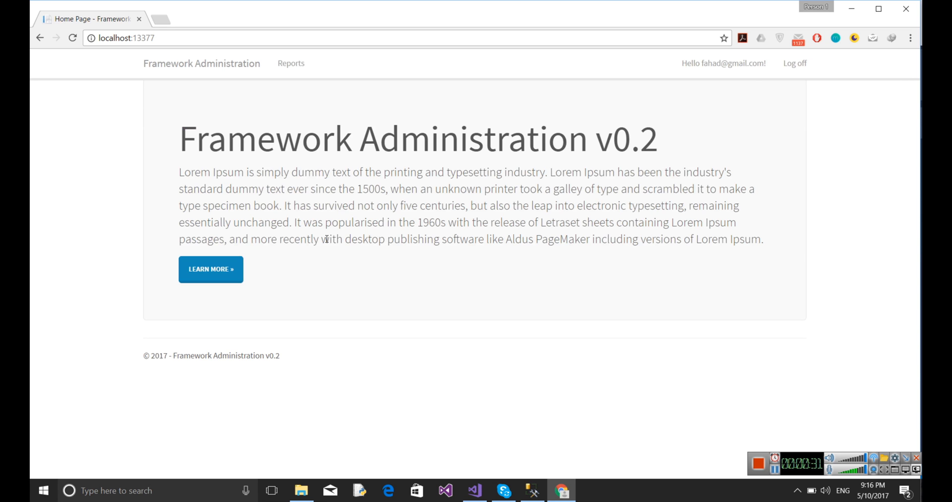
pyautogui.moveTo(293, 68)
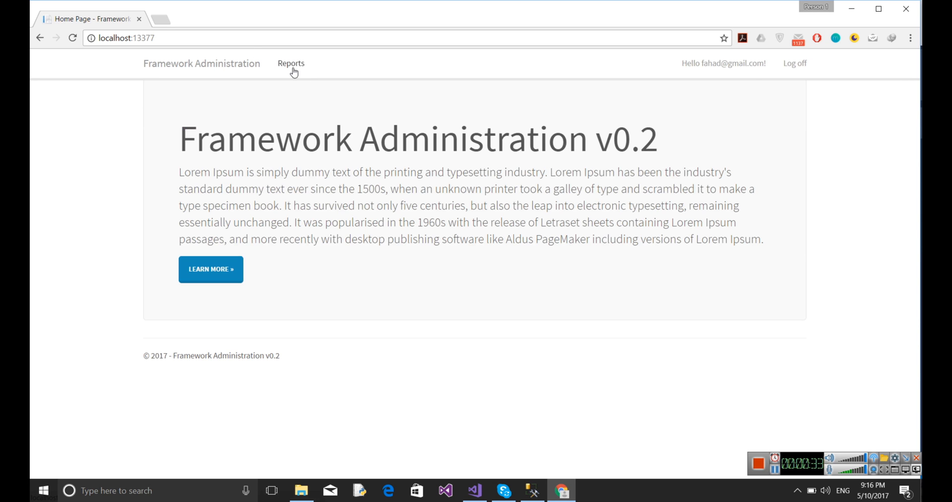
pyautogui.moveTo(309, 65)
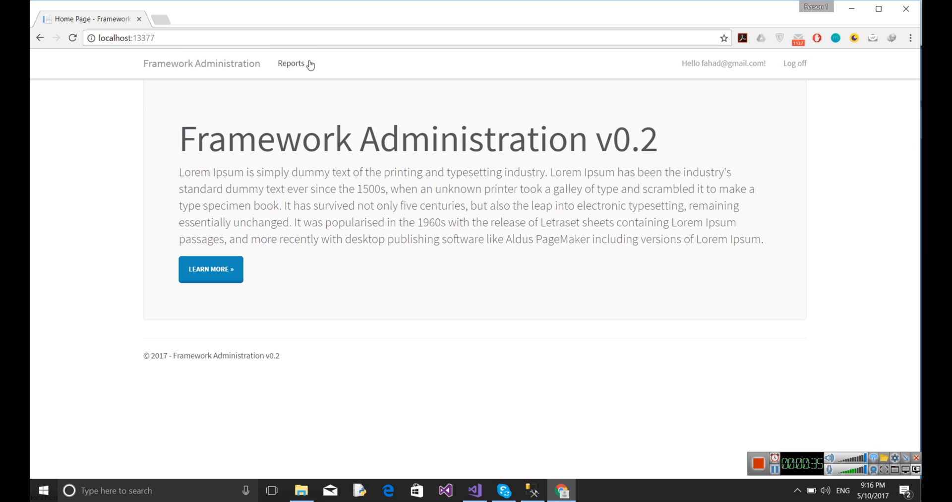
# Open Reports and try CREATE, which is refused as Unauthorized, then go back
pyautogui.click(291, 62)
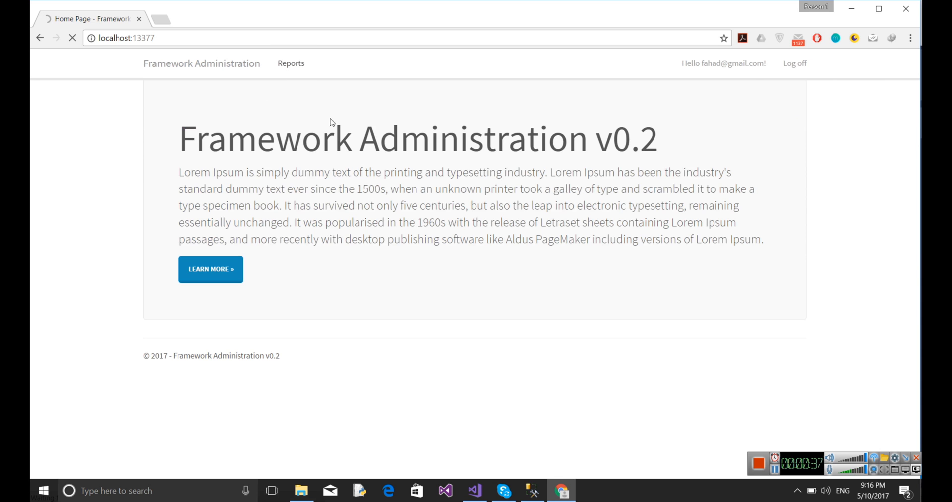
pyautogui.click(291, 63)
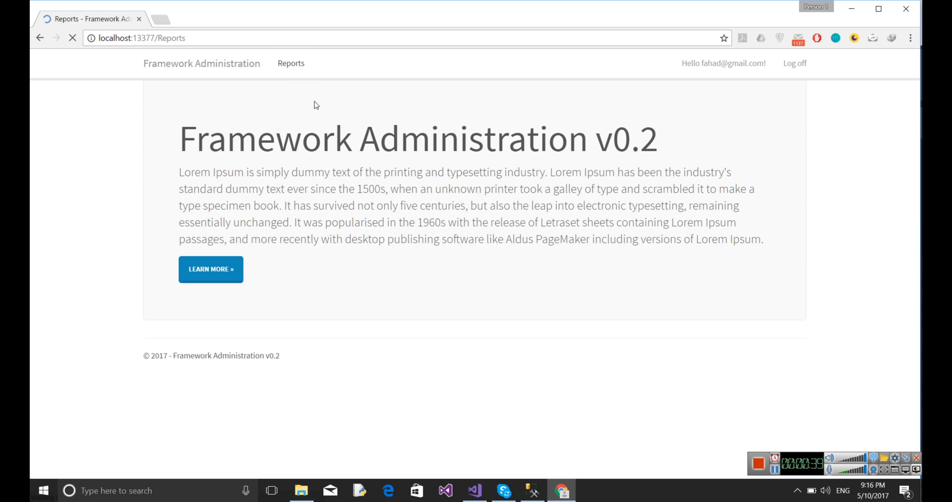
pyautogui.click(291, 63)
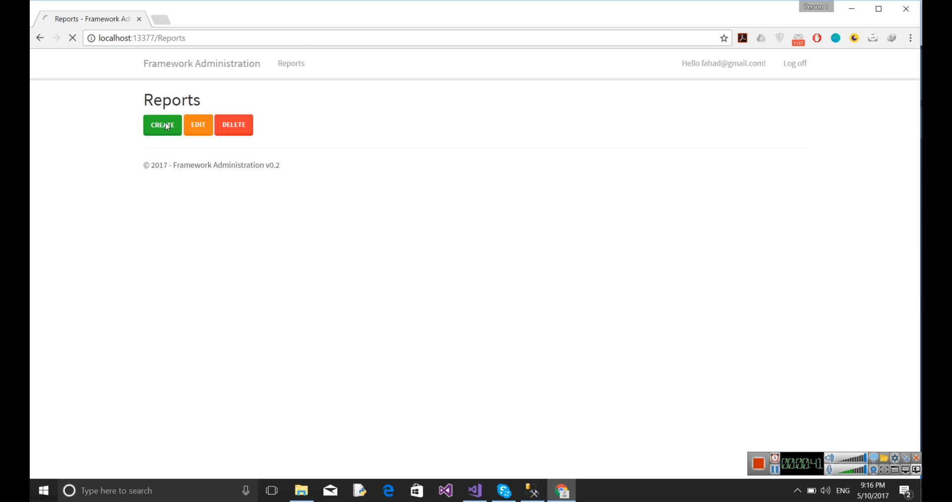
pyautogui.click(162, 124)
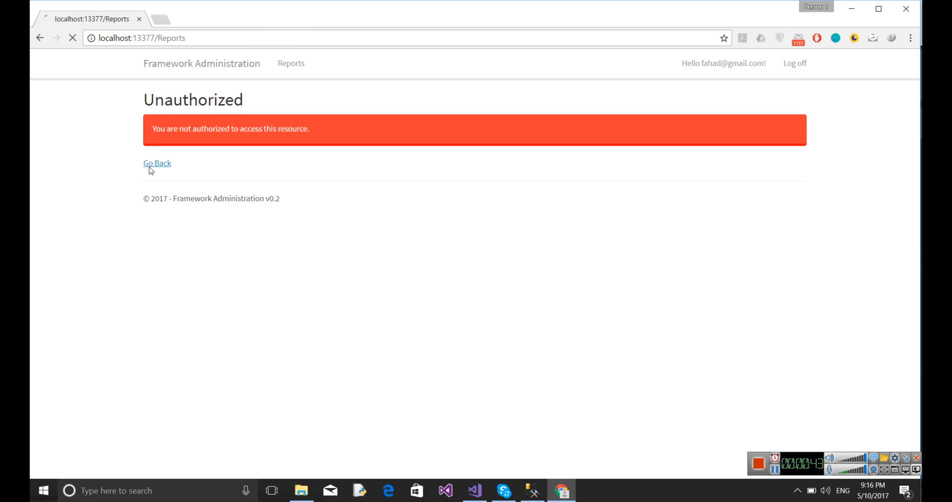
pyautogui.click(157, 163)
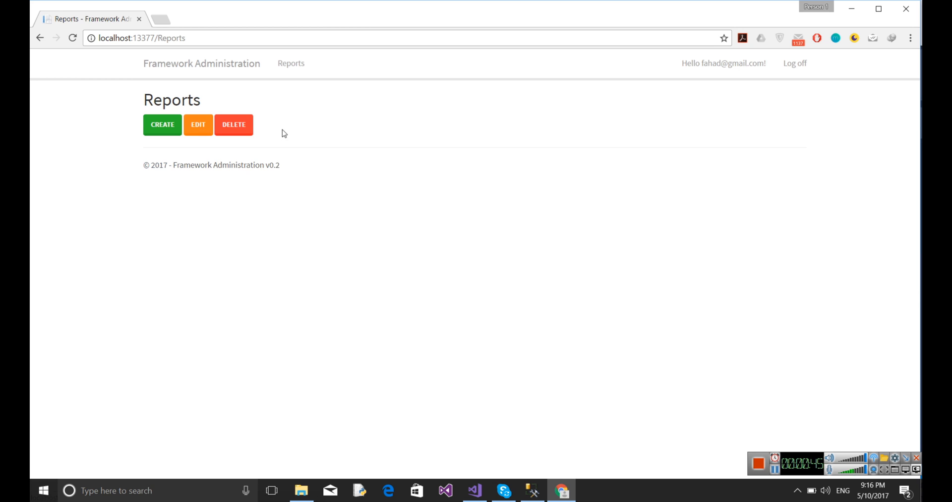
pyautogui.moveTo(538, 60)
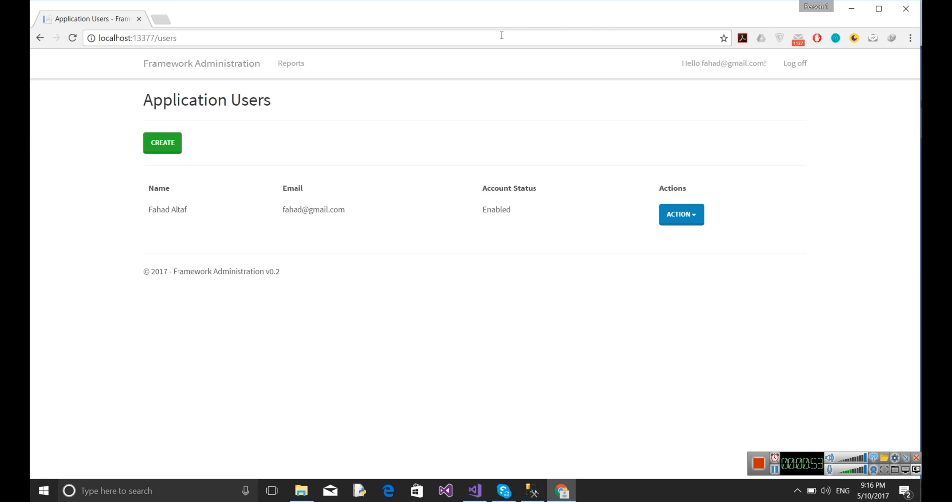
pyautogui.moveTo(694, 238)
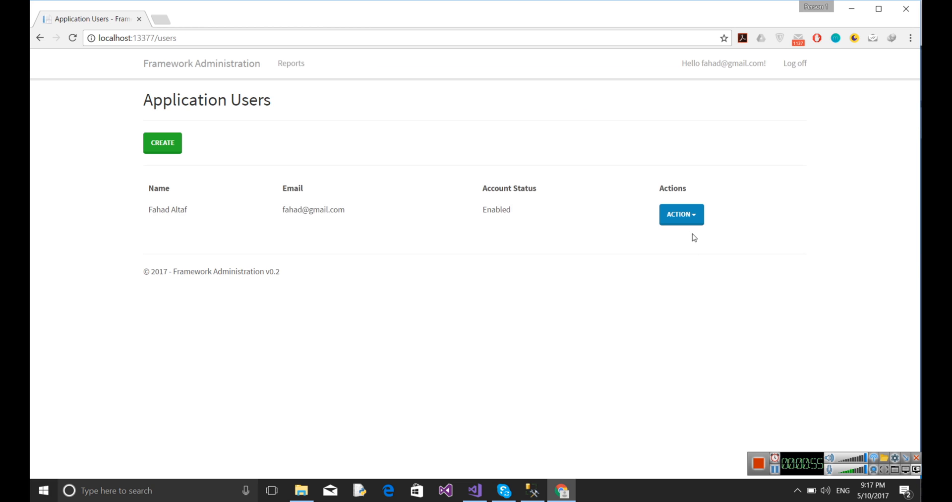
# Choose Permissions from the user's ACTION dropdown on the users list
pyautogui.click(681, 214)
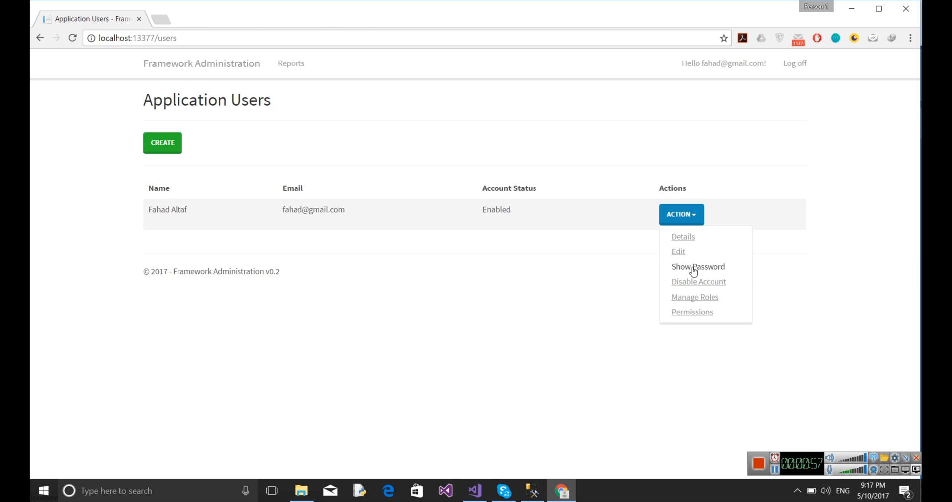
pyautogui.click(692, 311)
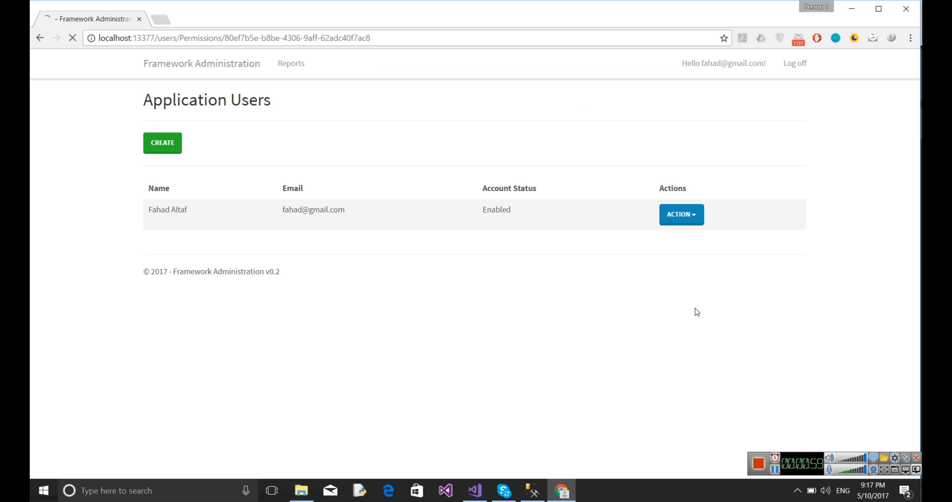
# Grant Update Theme and View Documents alongside View Report, save, and return home
pyautogui.click(681, 214)
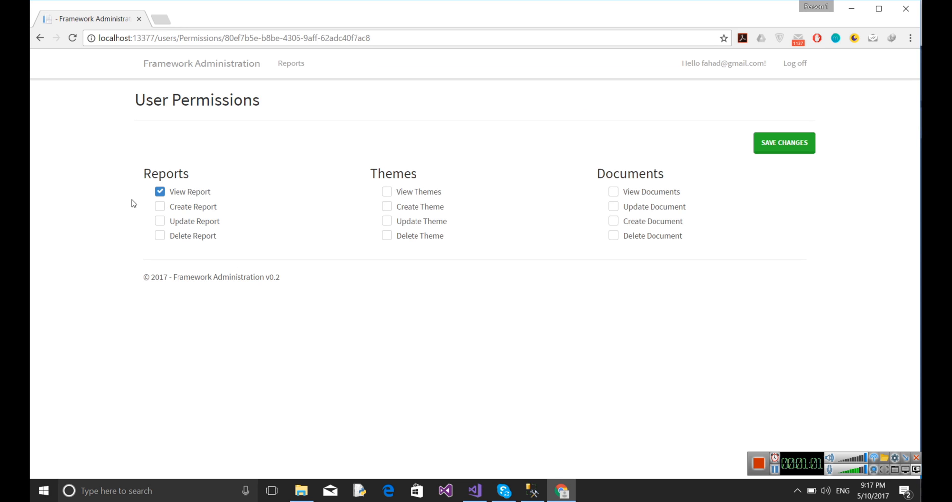
pyautogui.moveTo(154, 262)
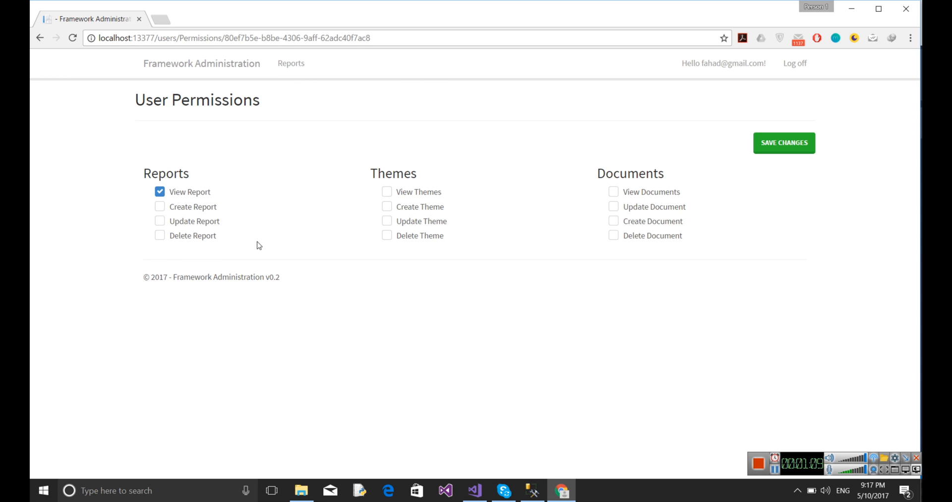
pyautogui.moveTo(387, 227)
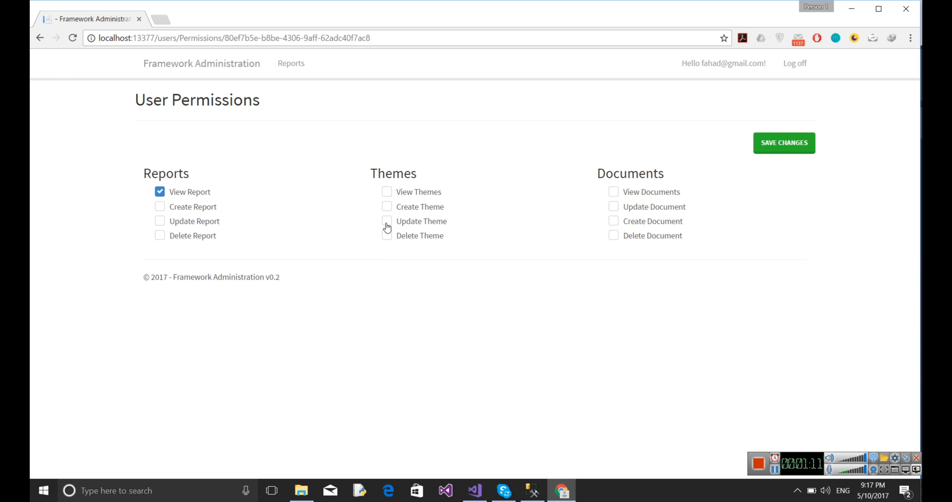
pyautogui.click(386, 221)
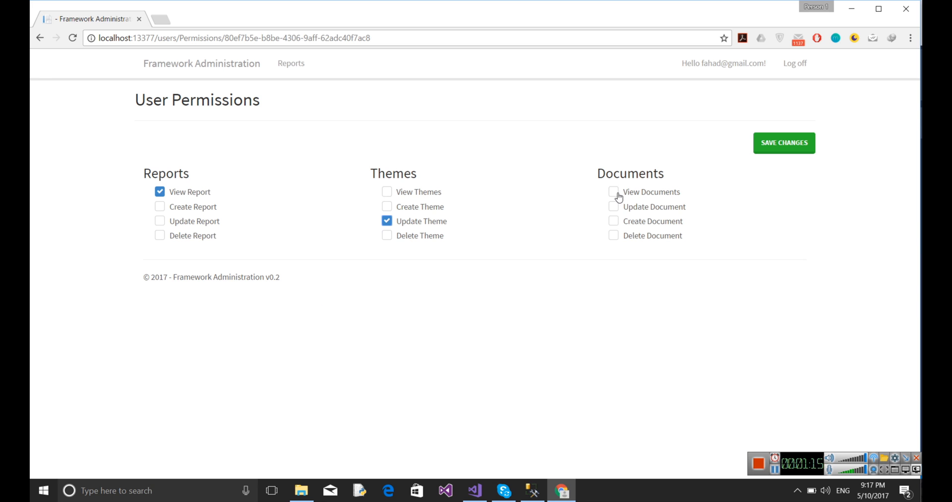
pyautogui.click(613, 191)
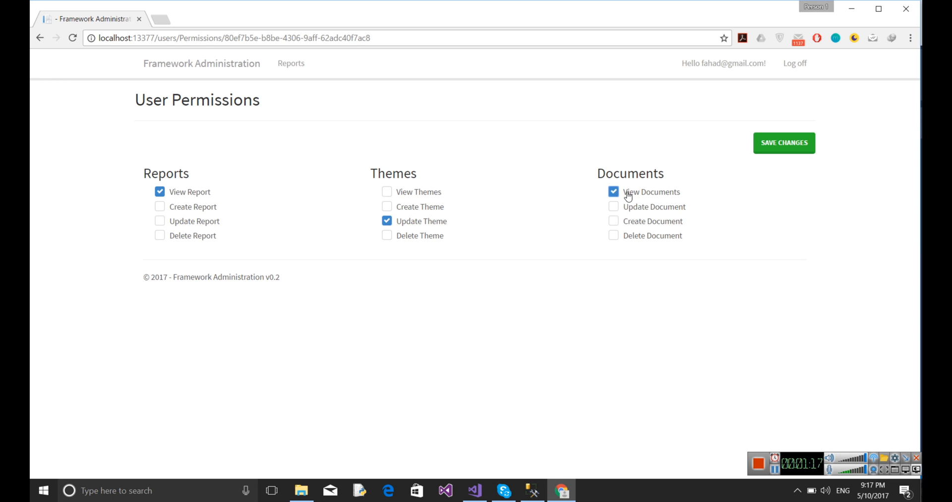
pyautogui.click(784, 143)
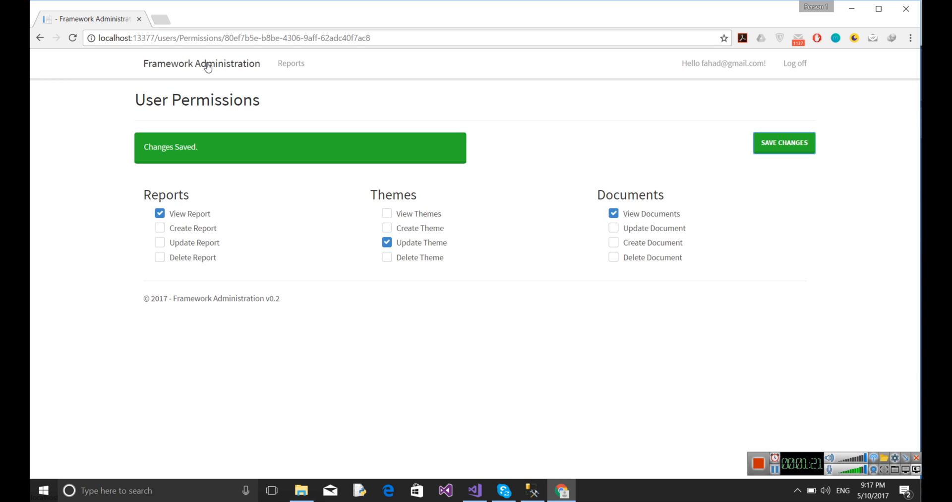
pyautogui.click(202, 63)
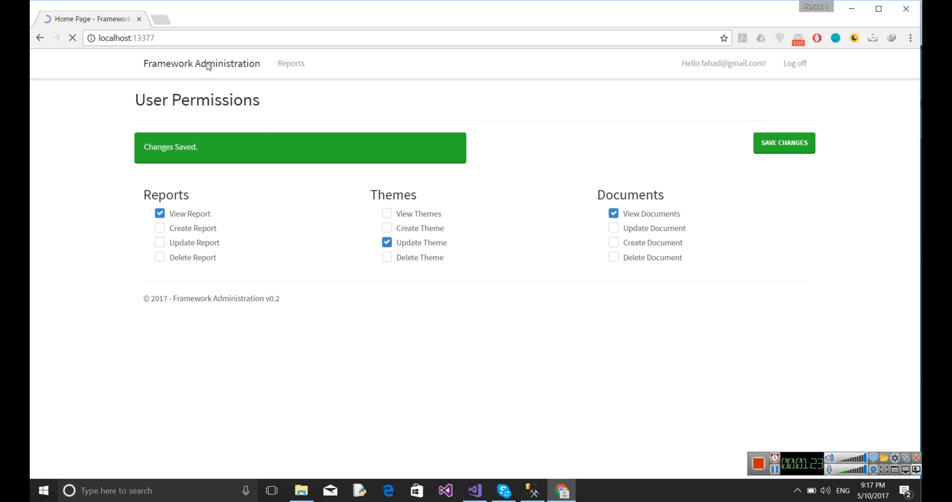
# Try opening Themes, get the Unauthorized page, and go back
pyautogui.click(201, 63)
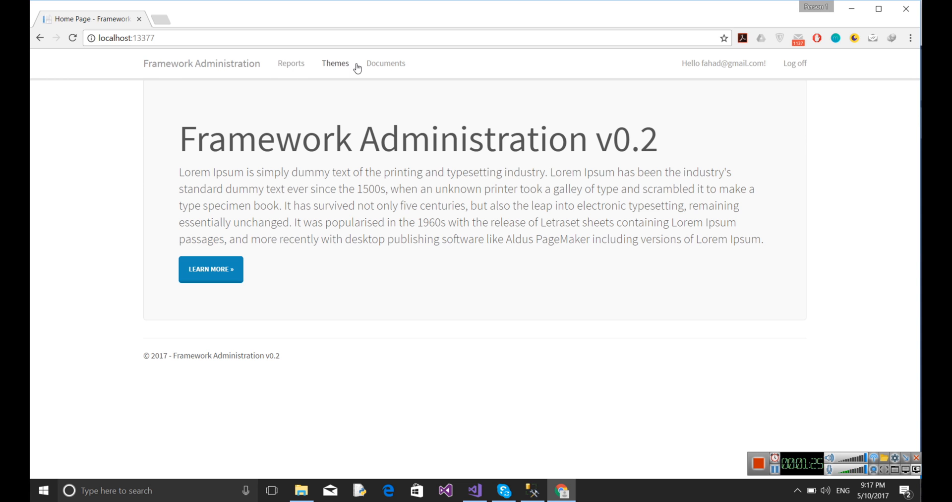
pyautogui.moveTo(305, 67)
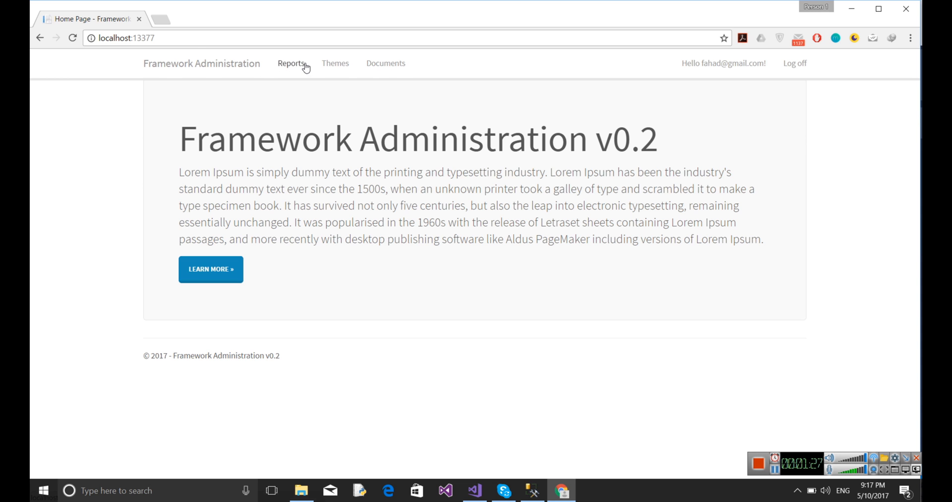
pyautogui.moveTo(418, 62)
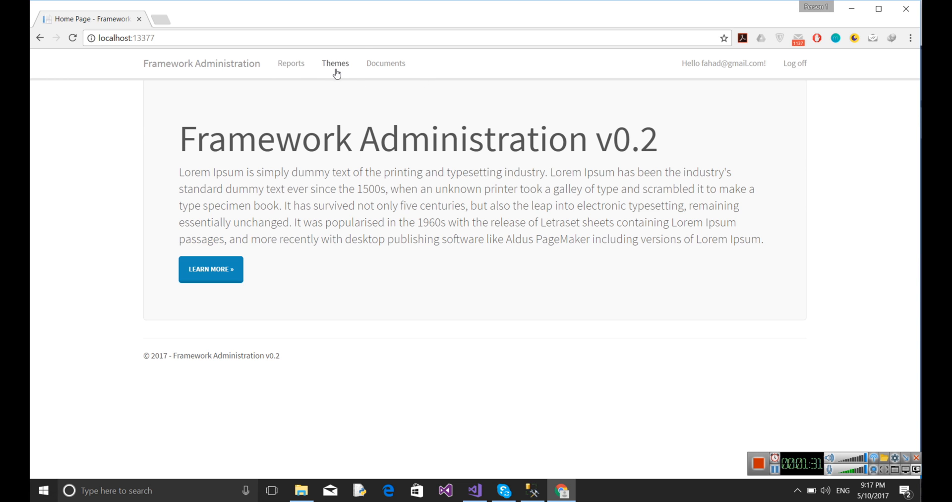
pyautogui.click(335, 63)
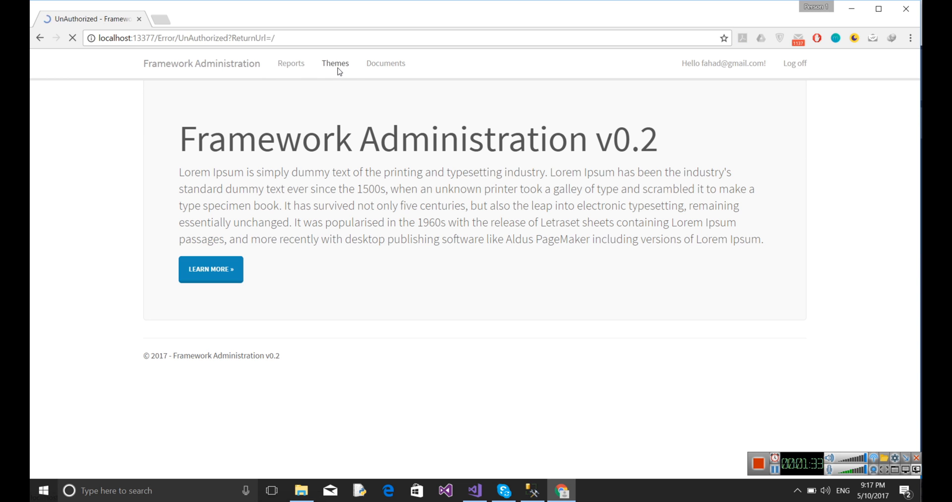
pyautogui.click(335, 62)
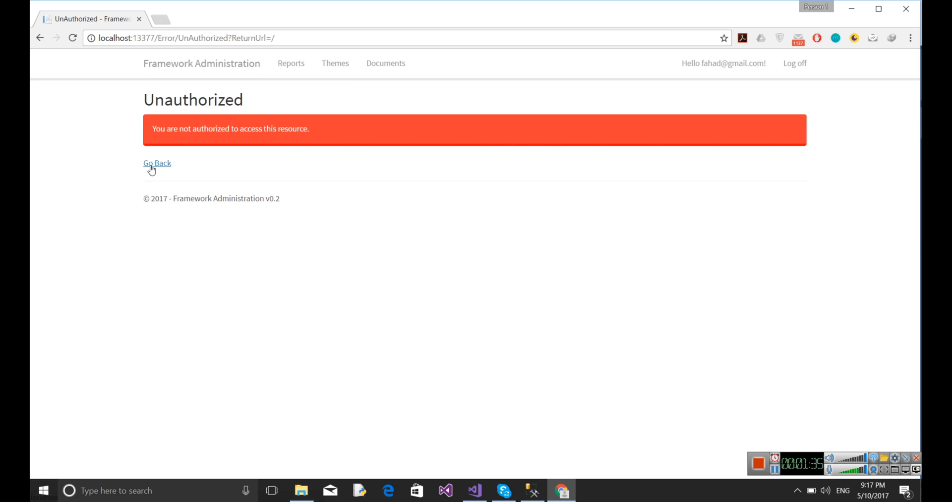
pyautogui.click(157, 163)
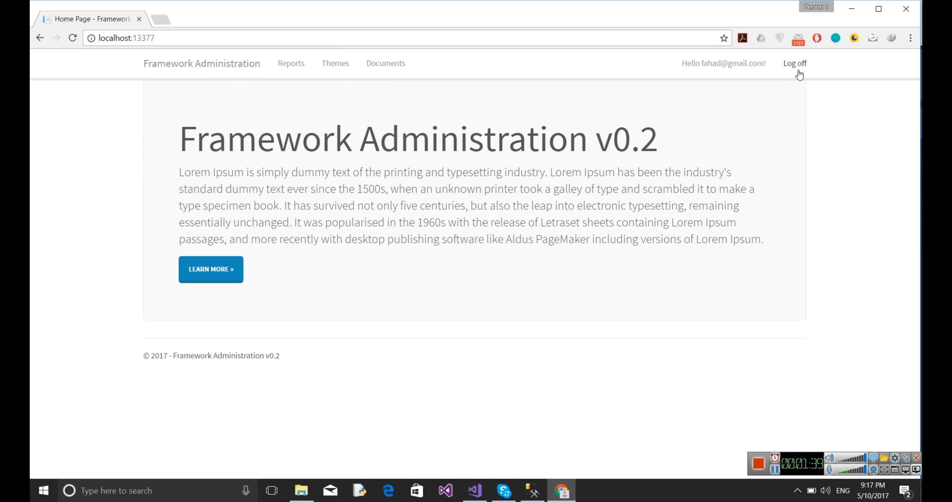
# Log off and log back in with the saved credentials
pyautogui.click(794, 62)
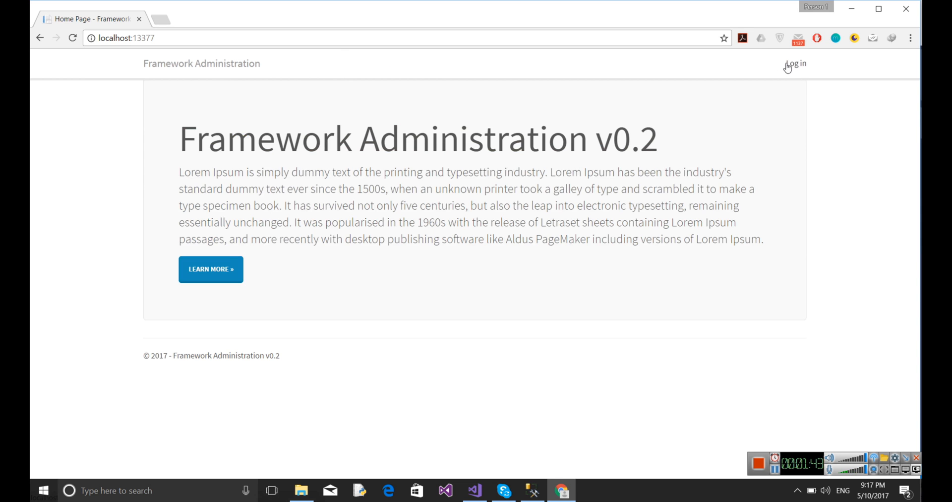
pyautogui.click(796, 63)
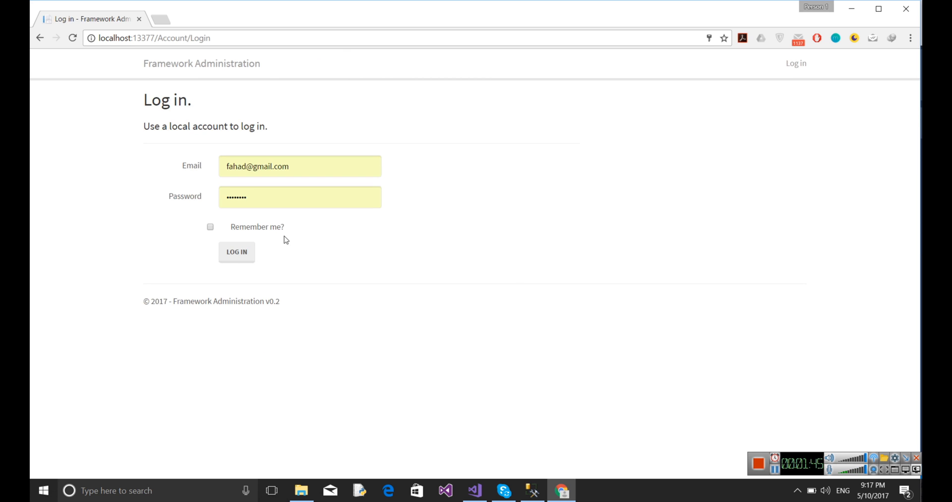
pyautogui.click(237, 252)
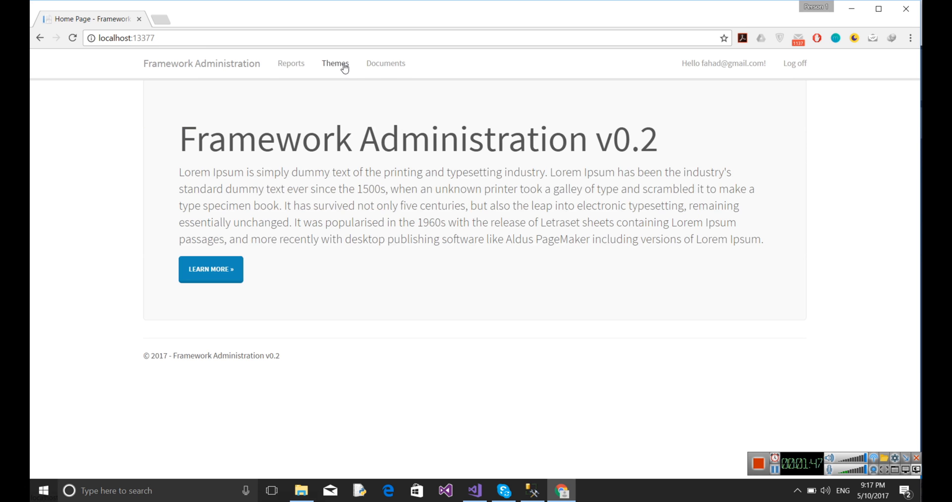
# Test access: Themes is refused, Documents opens, and Reports is refused
pyautogui.click(334, 63)
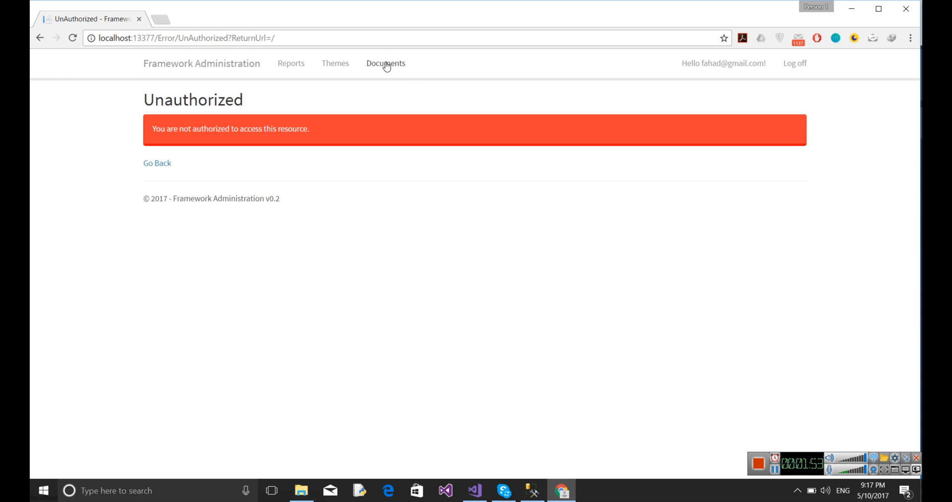
pyautogui.click(386, 63)
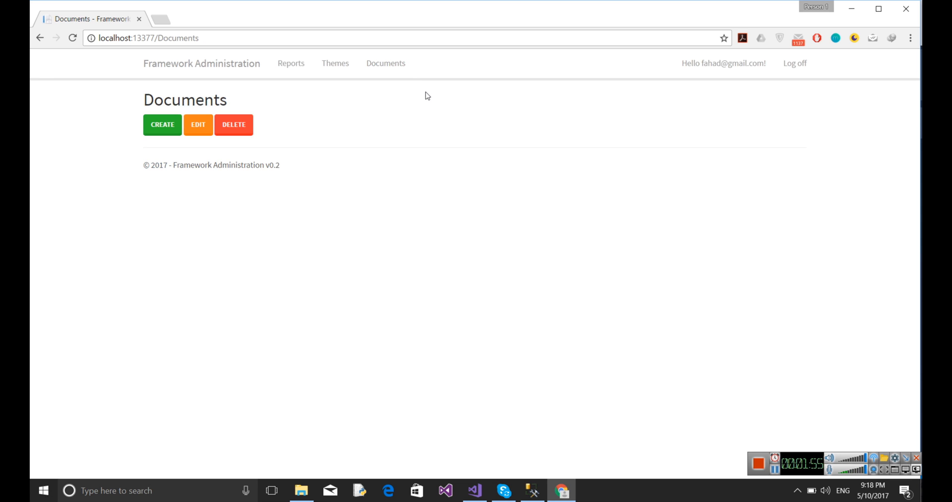
pyautogui.moveTo(357, 136)
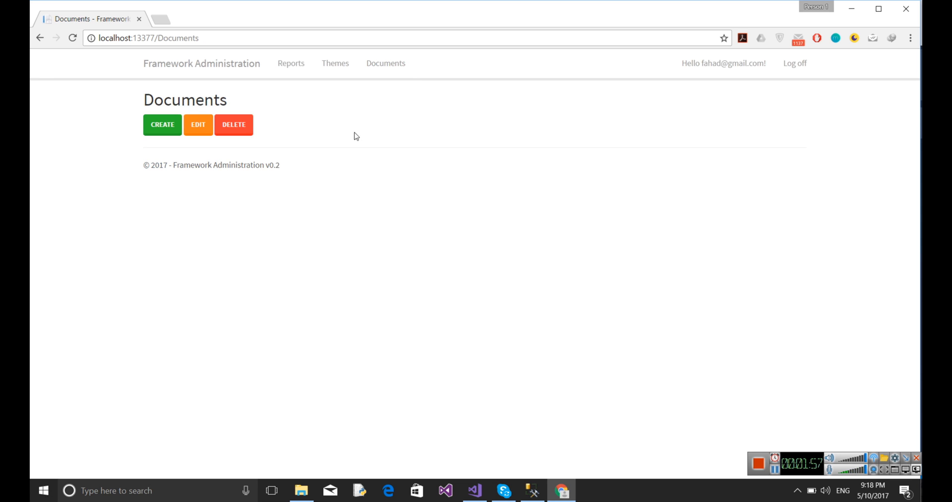
pyautogui.moveTo(291, 63)
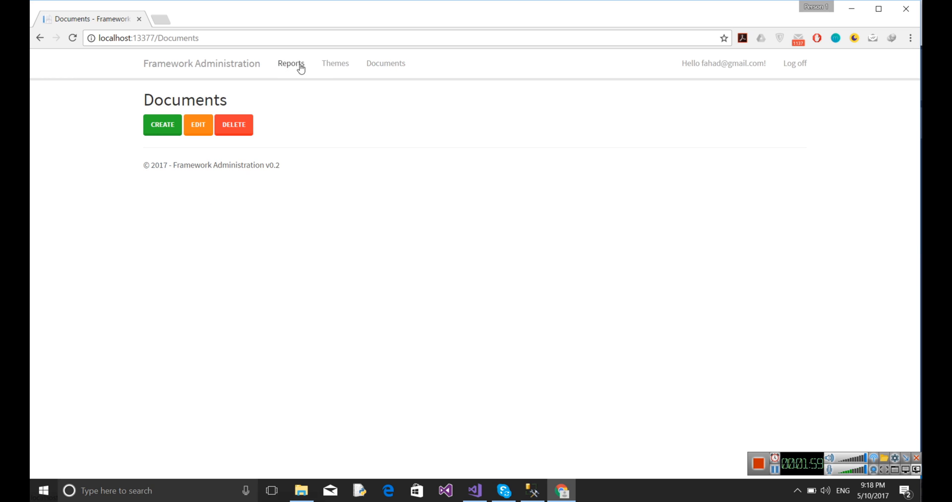
pyautogui.click(291, 63)
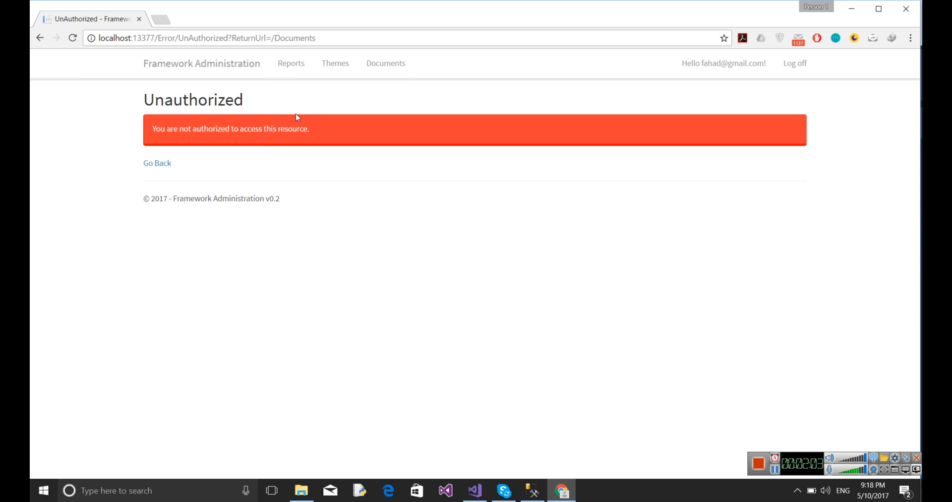
pyautogui.moveTo(246, 145)
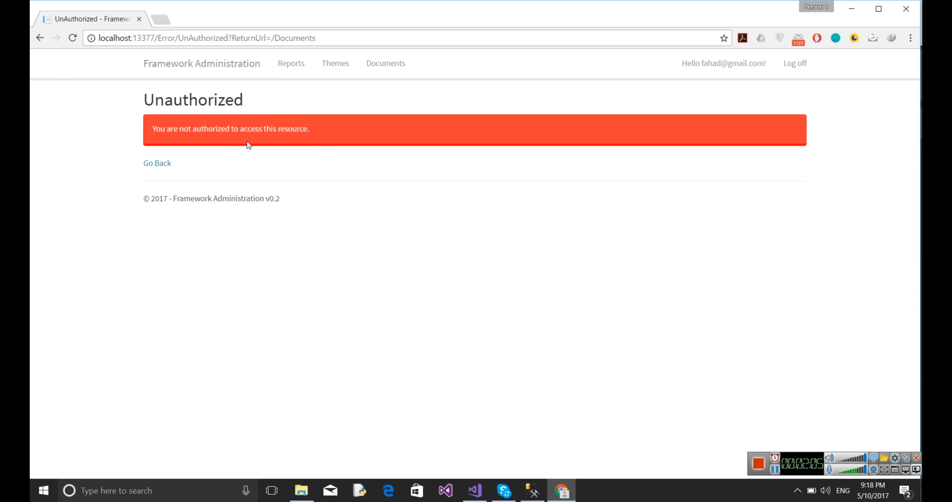
pyautogui.moveTo(312, 189)
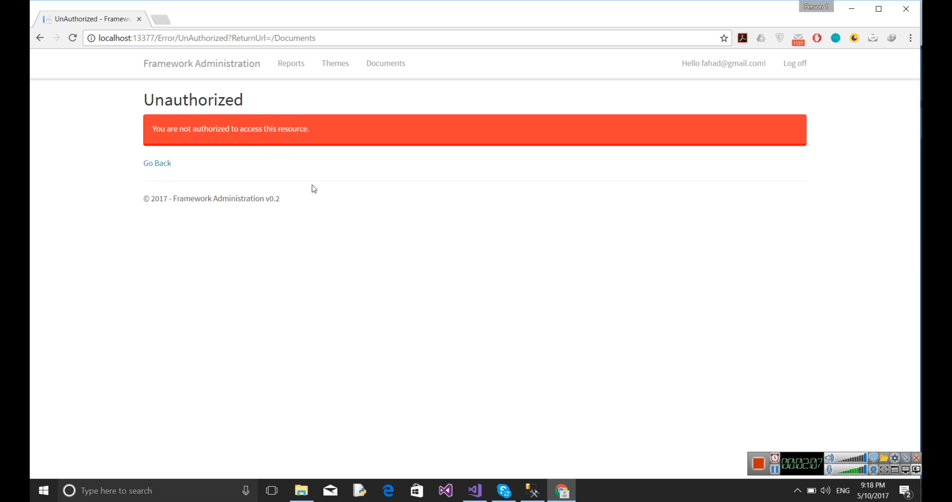
pyautogui.doubleClick(285, 38)
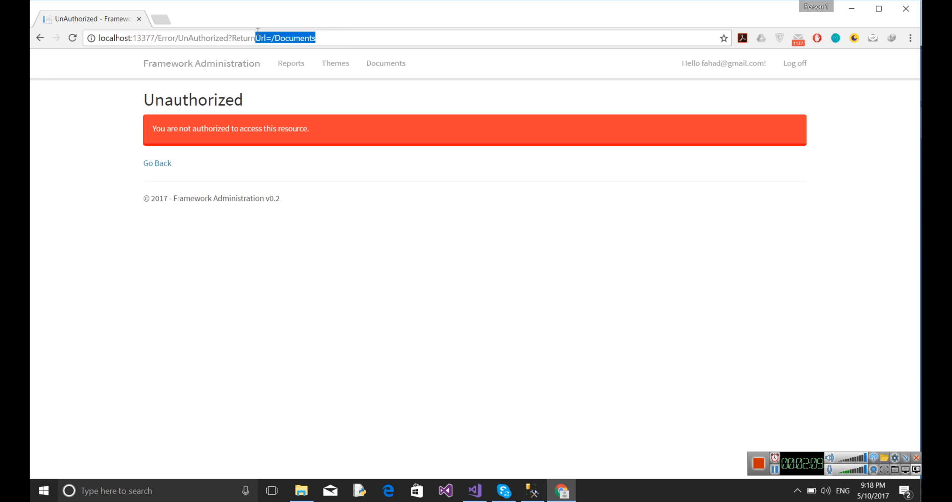
# Enter the theme edit address at localhost:13377 directly, reaching the Edit Theme page
pyautogui.write('localhost:13377/T')
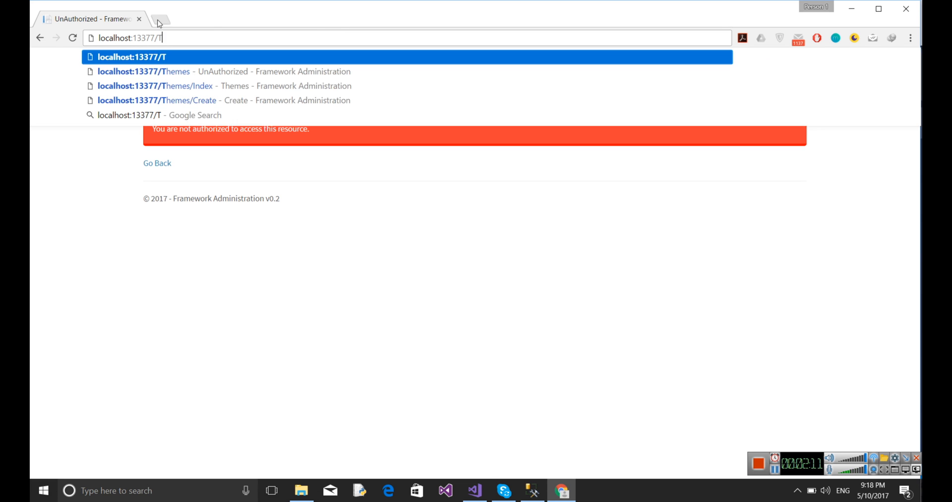
pyautogui.write('hemes/')
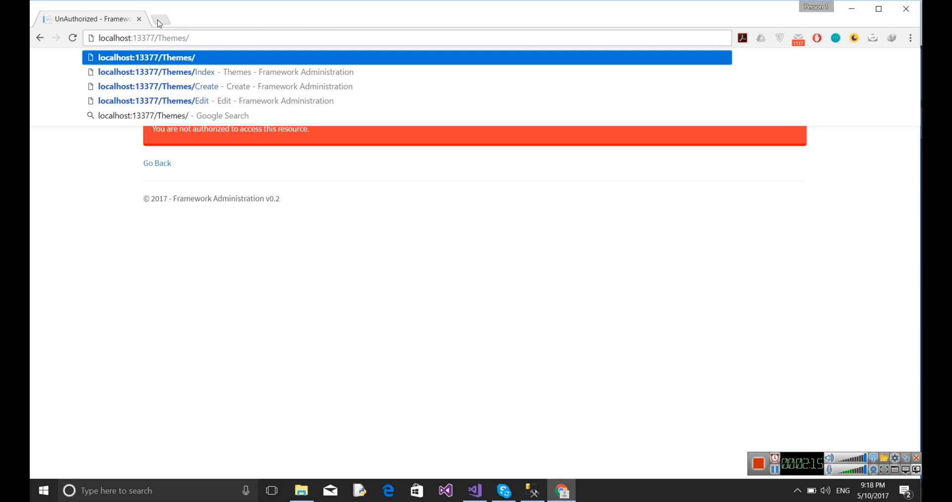
pyautogui.write('edit')
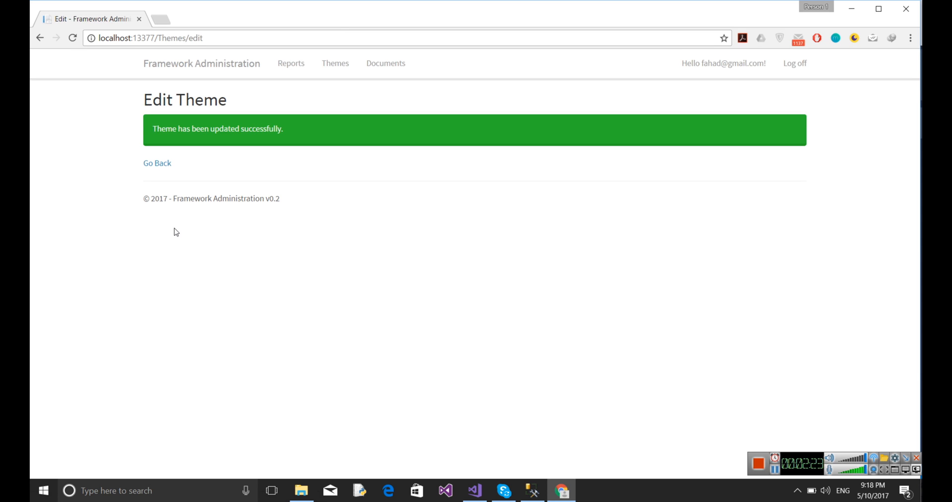
pyautogui.moveTo(354, 51)
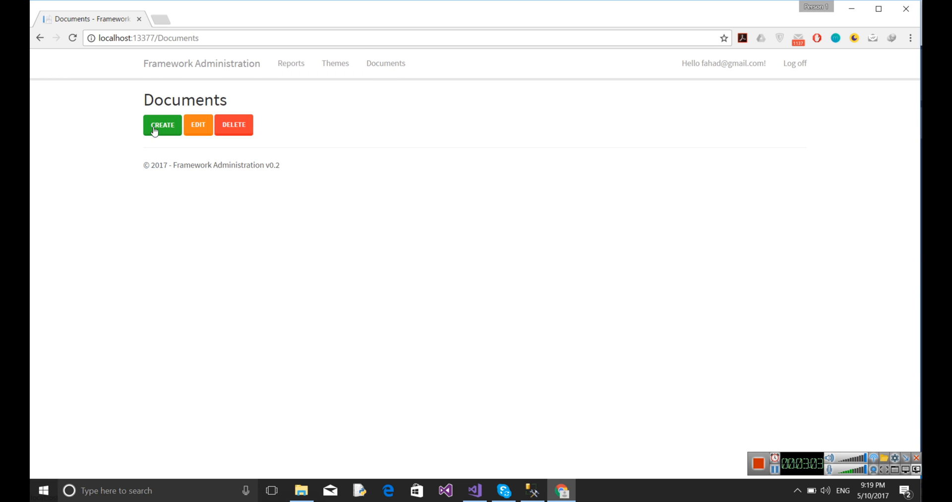
# Load localhost:13377/users and choose Permissions from the user's Action dropdown
pyautogui.click(162, 124)
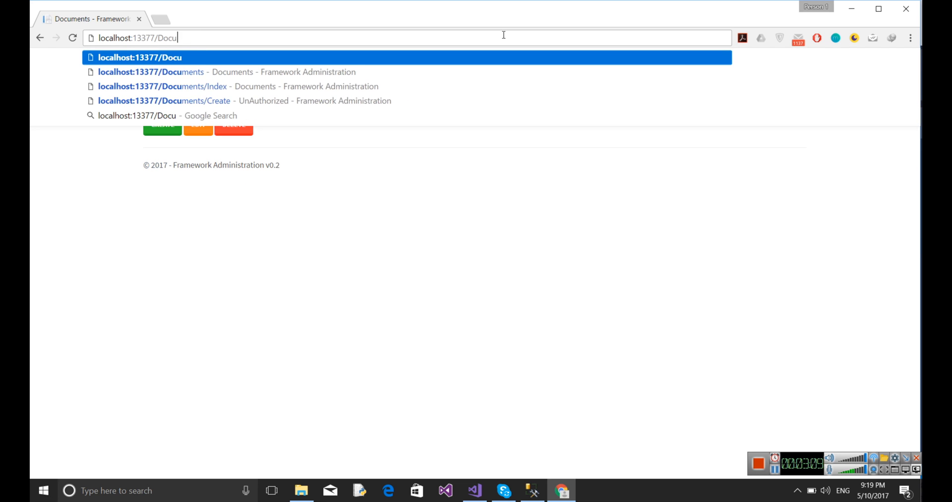
pyautogui.press('Backspace')
pyautogui.write('sers')
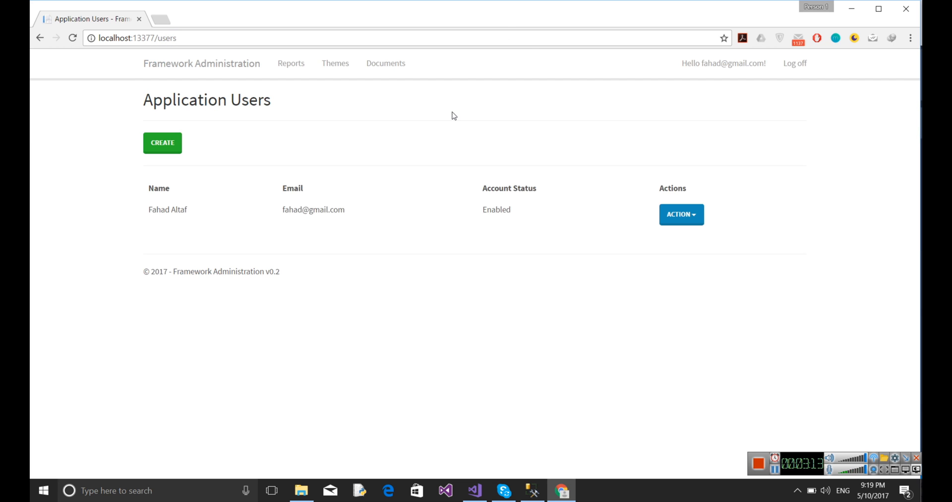
pyautogui.click(681, 214)
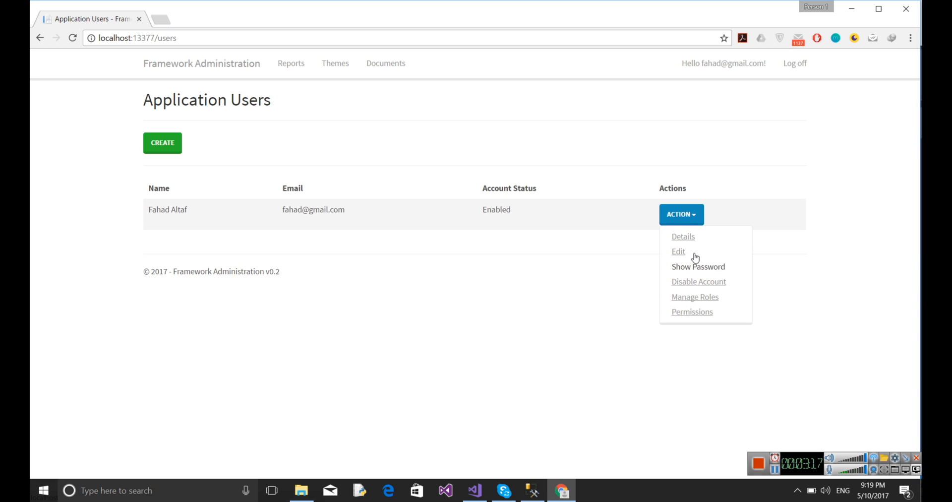
pyautogui.click(692, 312)
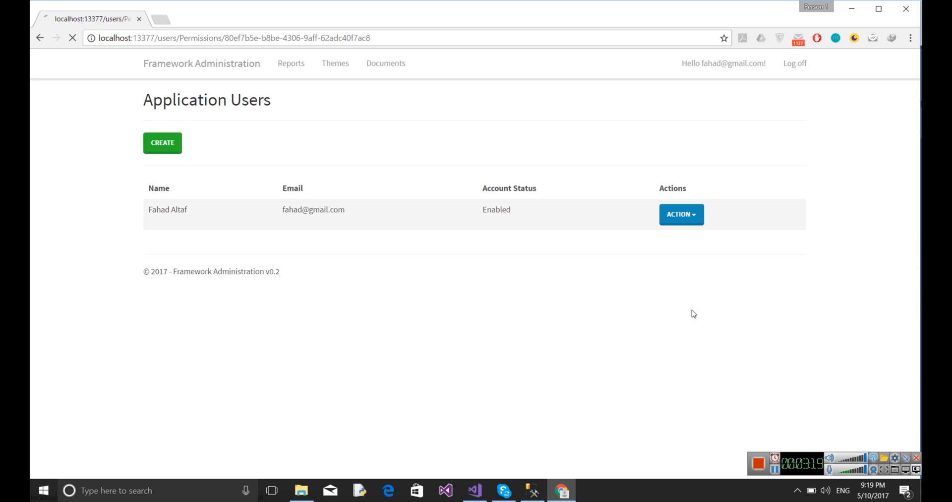
# Tick Create Report under Reports and save, getting a changes-saved confirmation
pyautogui.click(681, 214)
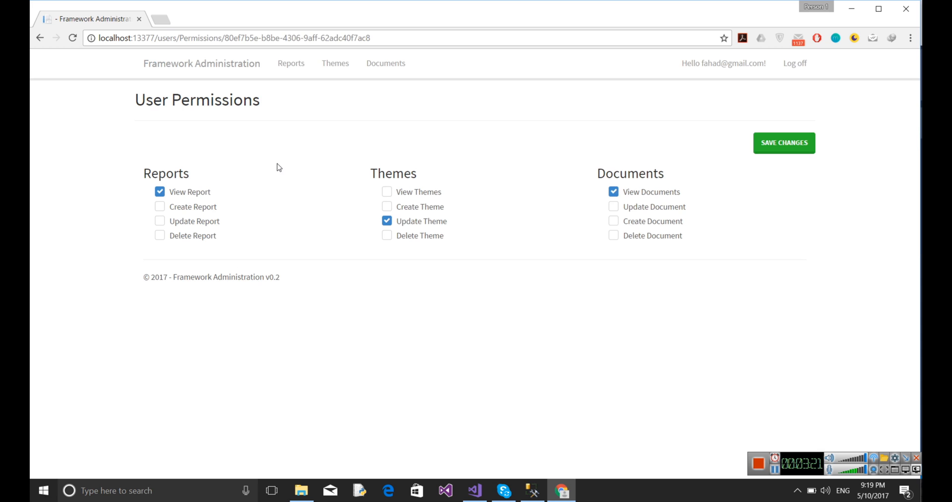
pyautogui.click(160, 207)
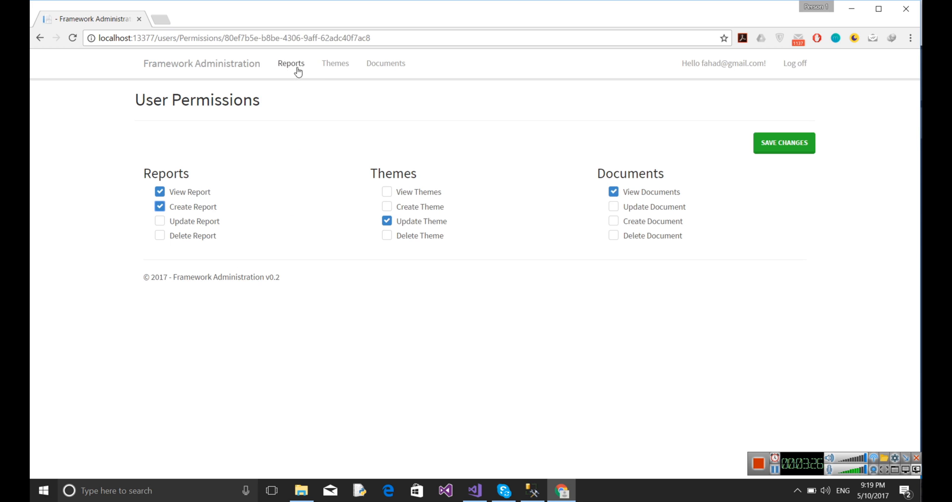
pyautogui.moveTo(310, 98)
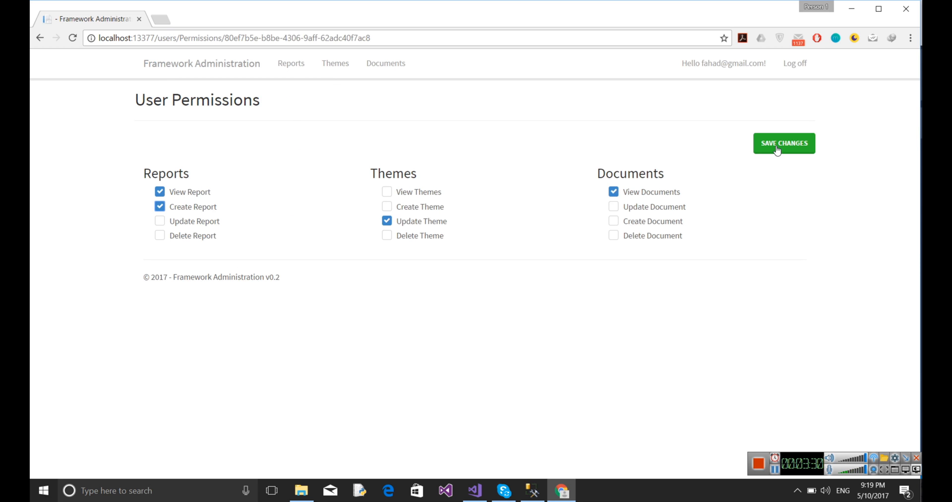
pyautogui.click(783, 143)
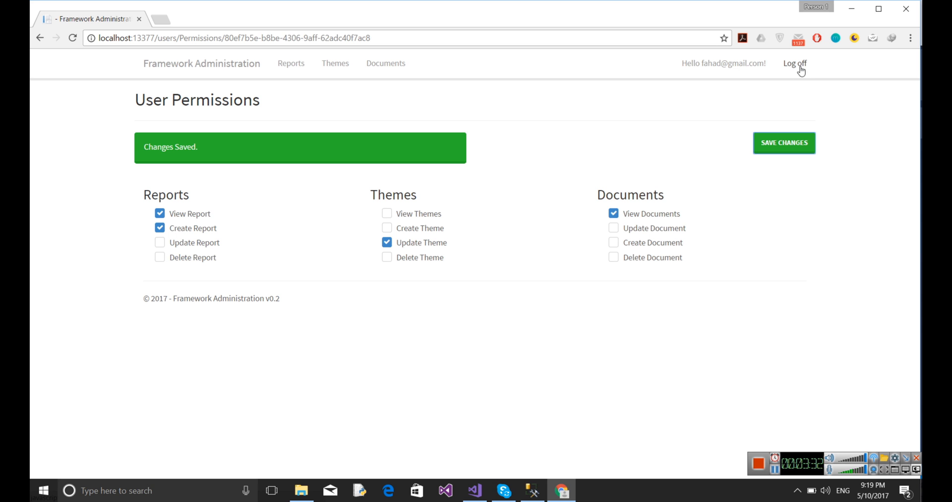
pyautogui.moveTo(661, 33)
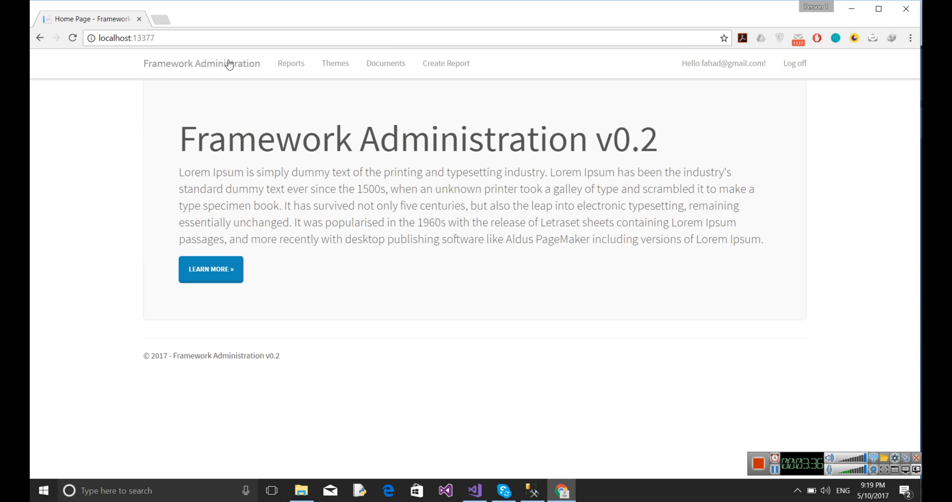
pyautogui.moveTo(314, 102)
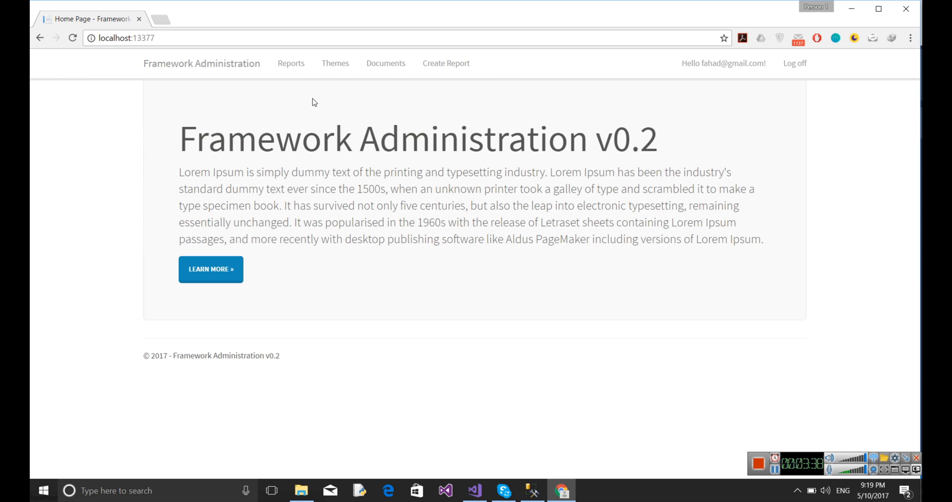
pyautogui.moveTo(291, 63)
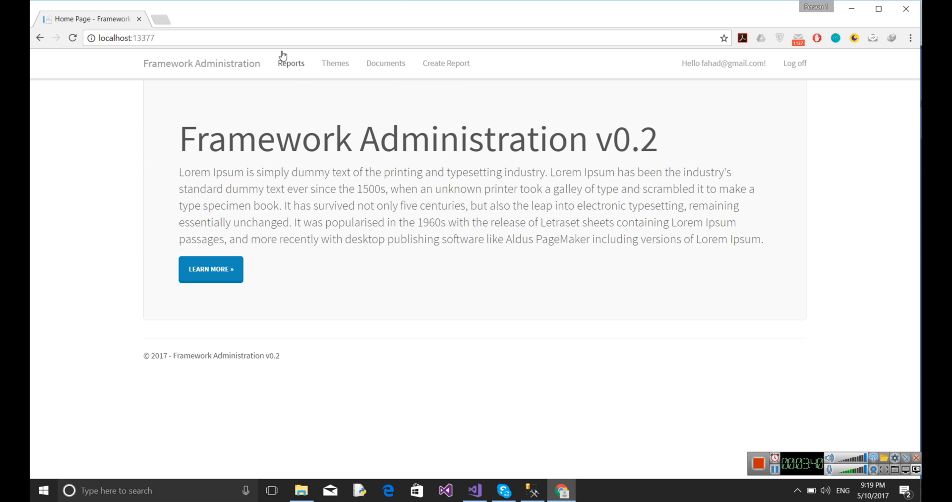
pyautogui.moveTo(340, 11)
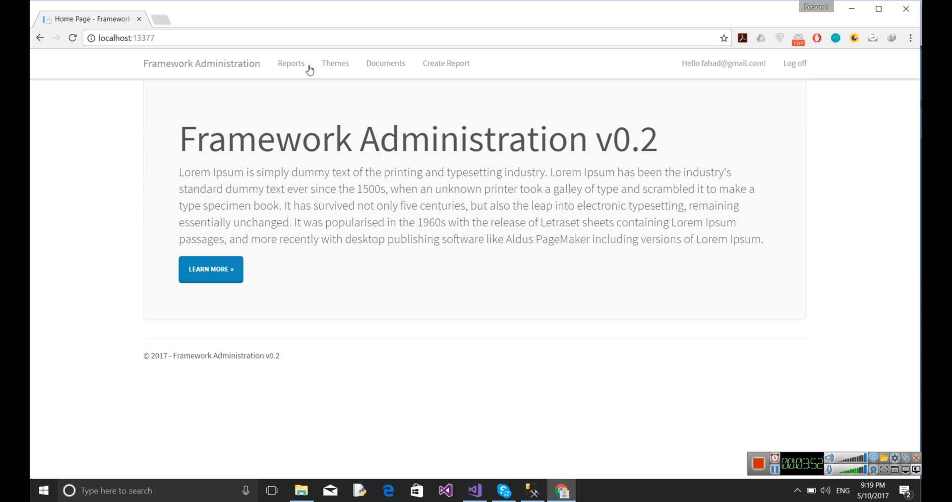
pyautogui.moveTo(363, 58)
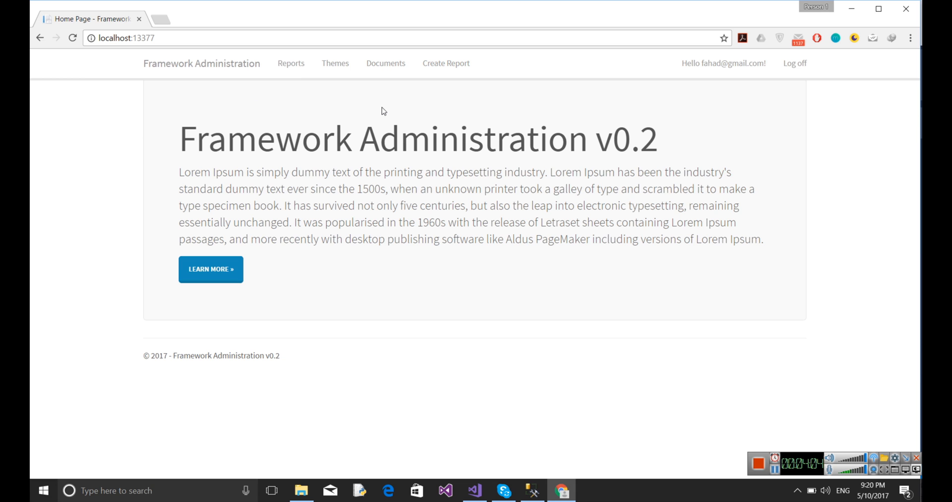
pyautogui.moveTo(406, 119)
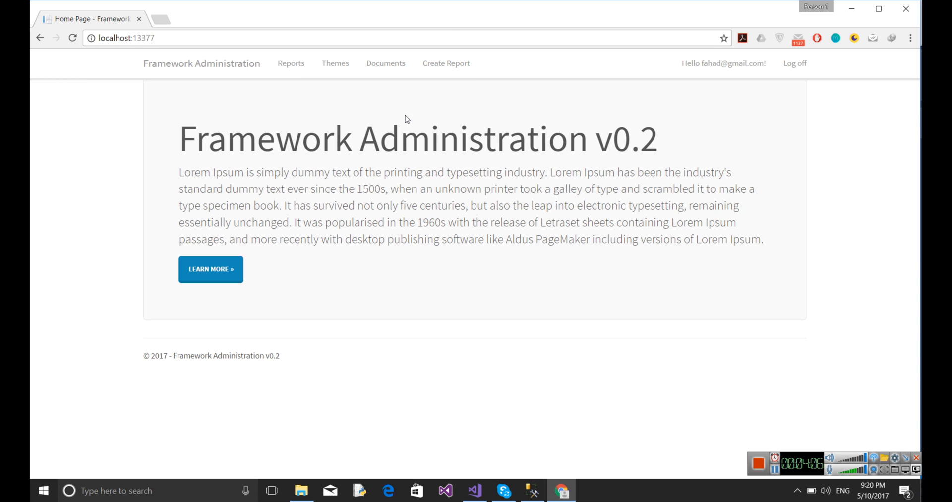
pyautogui.moveTo(741, 18)
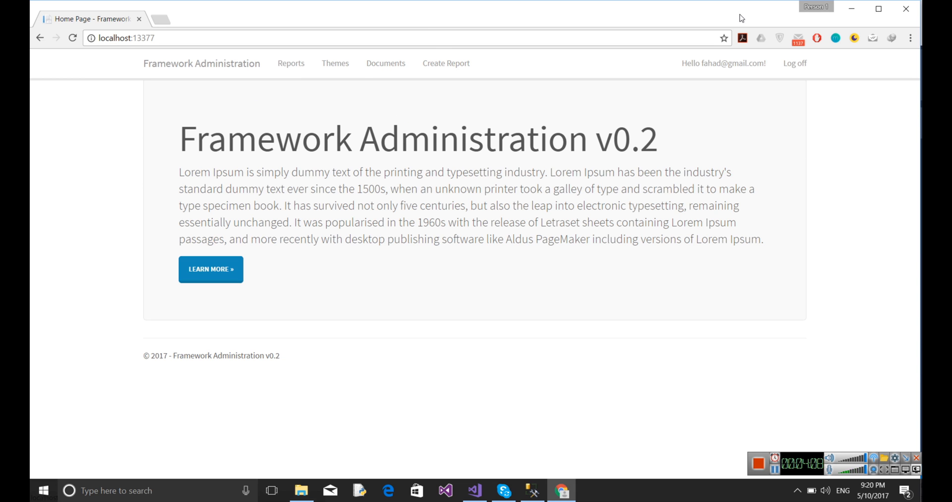
# Log off, then log back in to the same account with saved credentials
pyautogui.click(794, 62)
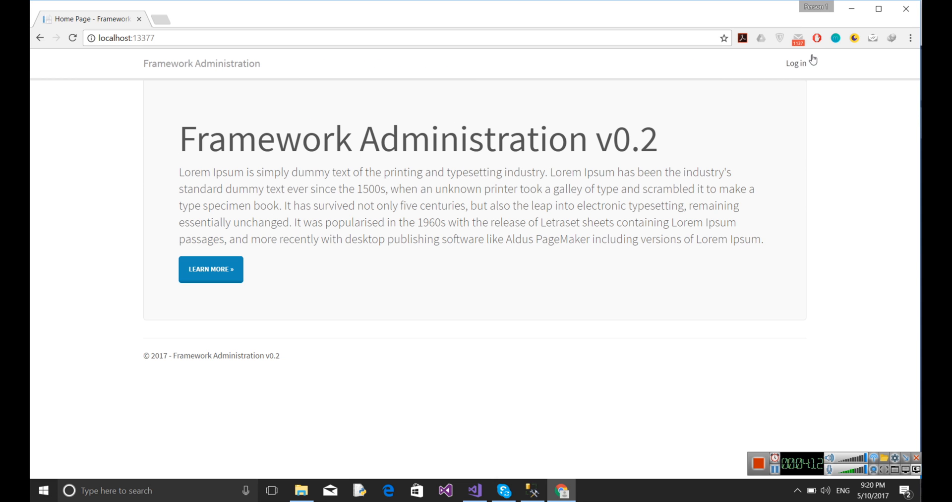
pyautogui.click(796, 62)
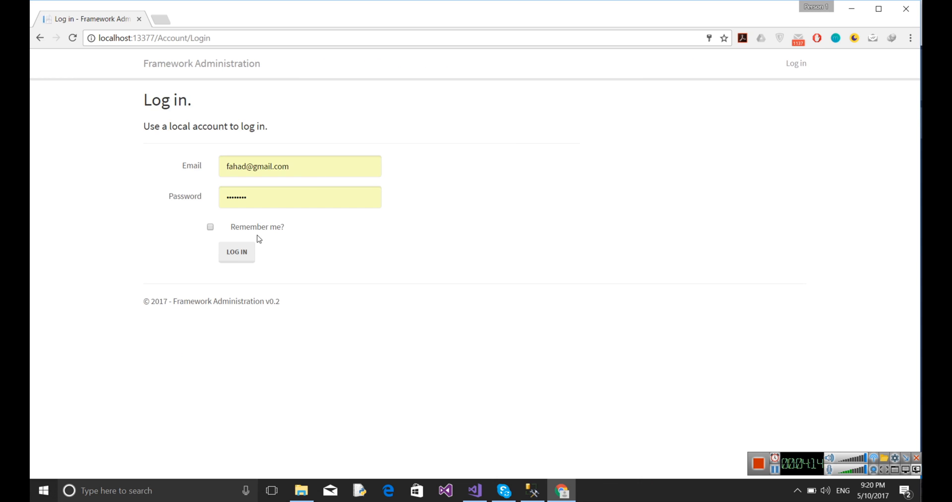
pyautogui.click(236, 251)
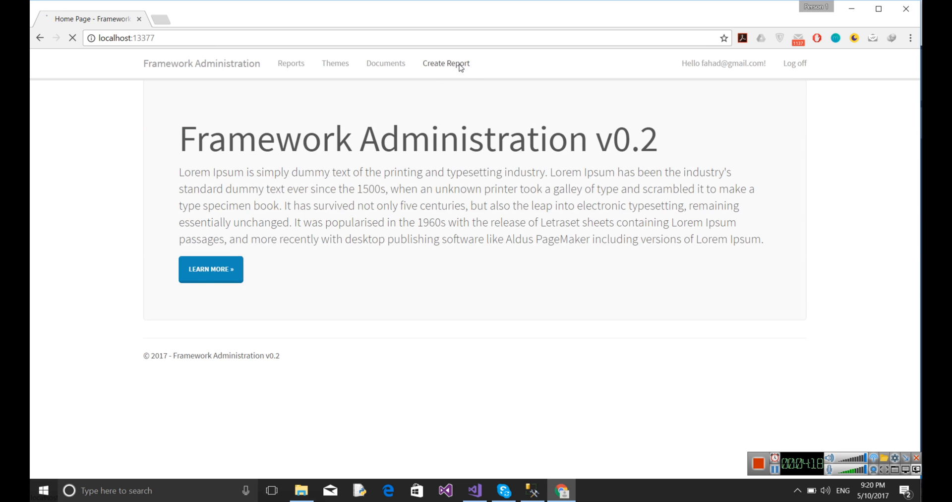
# Create a report via Create Report, then return to the Reports page with Go Back
pyautogui.click(445, 63)
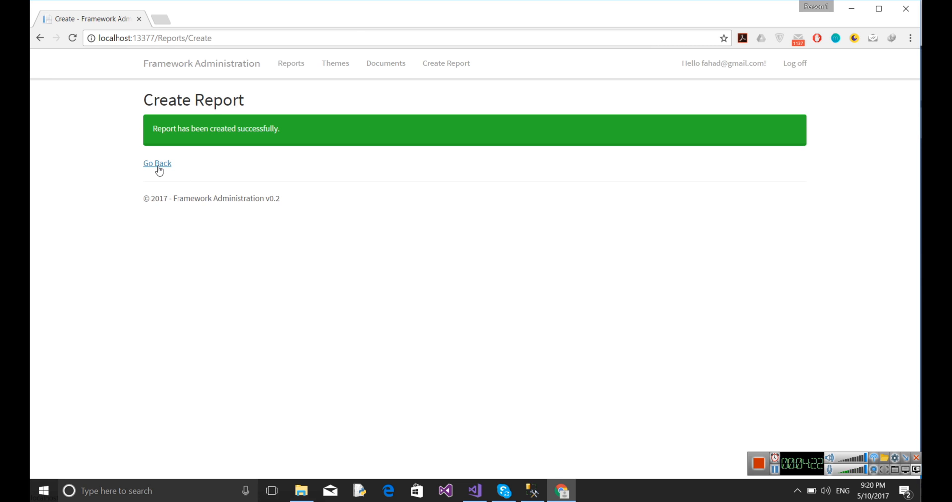
pyautogui.click(157, 163)
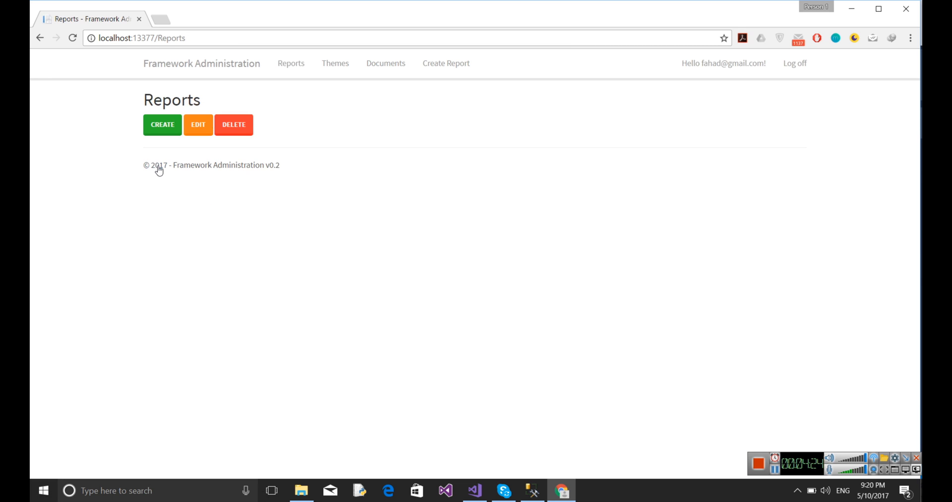